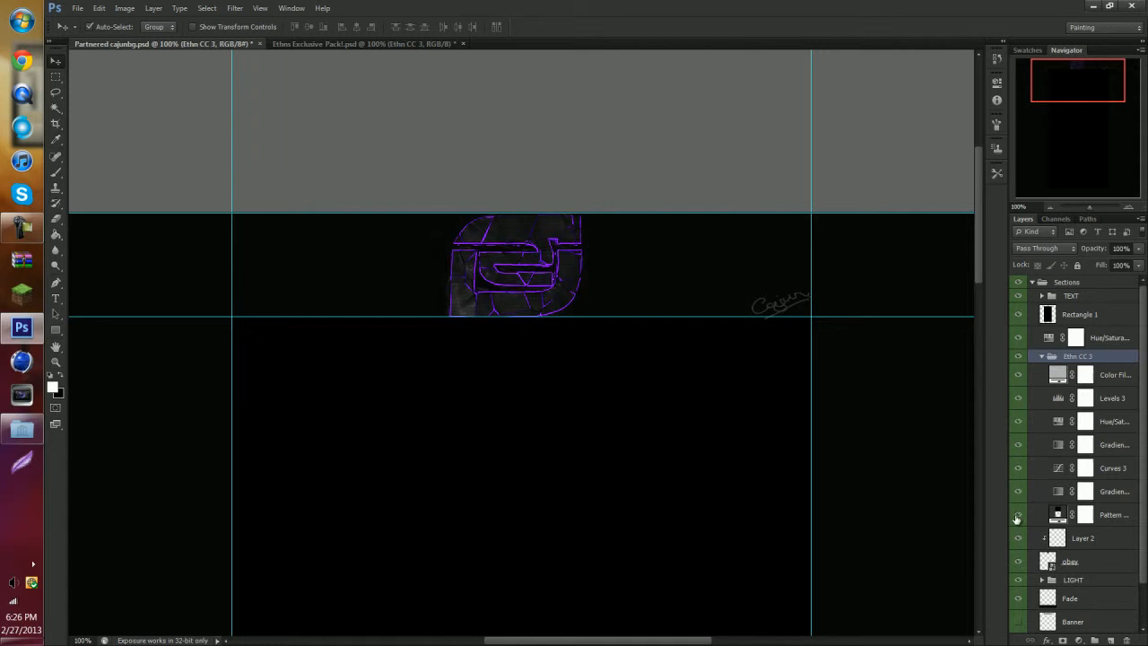
Step: Browse the Ethn Unique Stocks group in the Ethn Exclusive Pack for the textures
{"action": "left_click", "coordinate": [359, 44]}
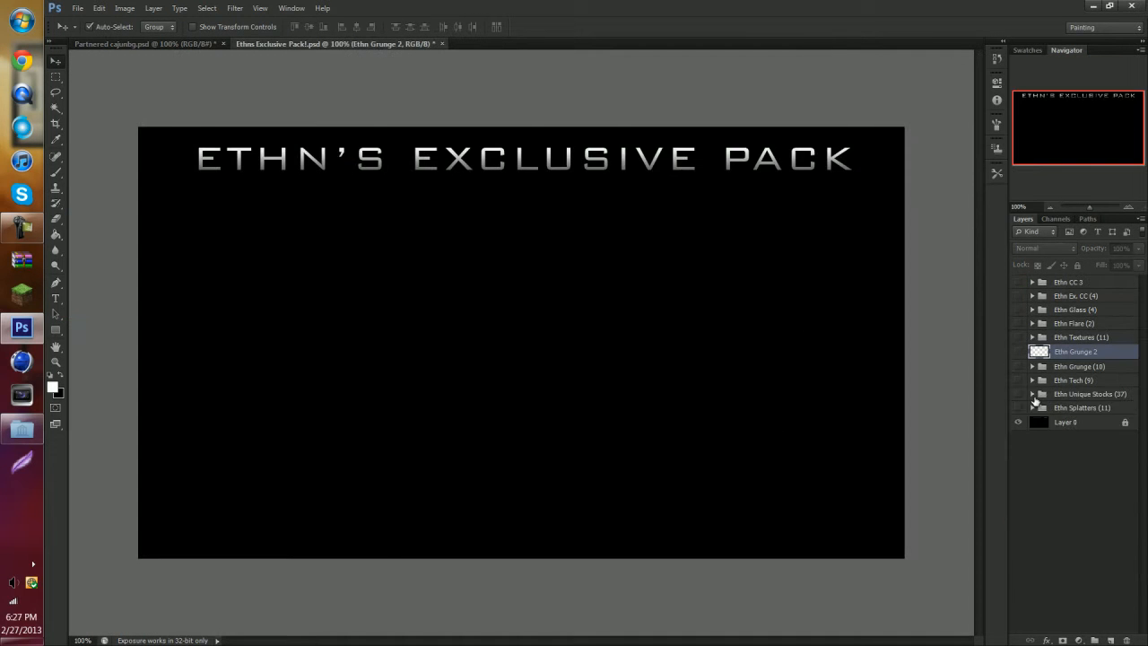
{"action": "left_click", "coordinate": [1033, 394]}
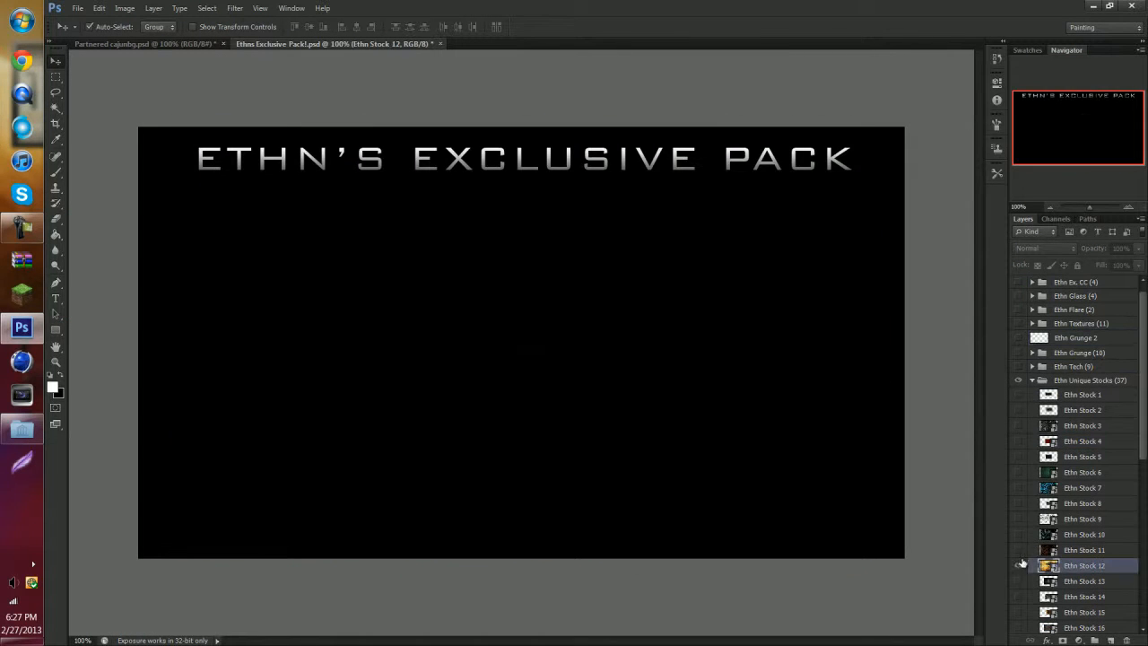
{"action": "scroll", "scroll_direction": "down", "scroll_amount": 3}
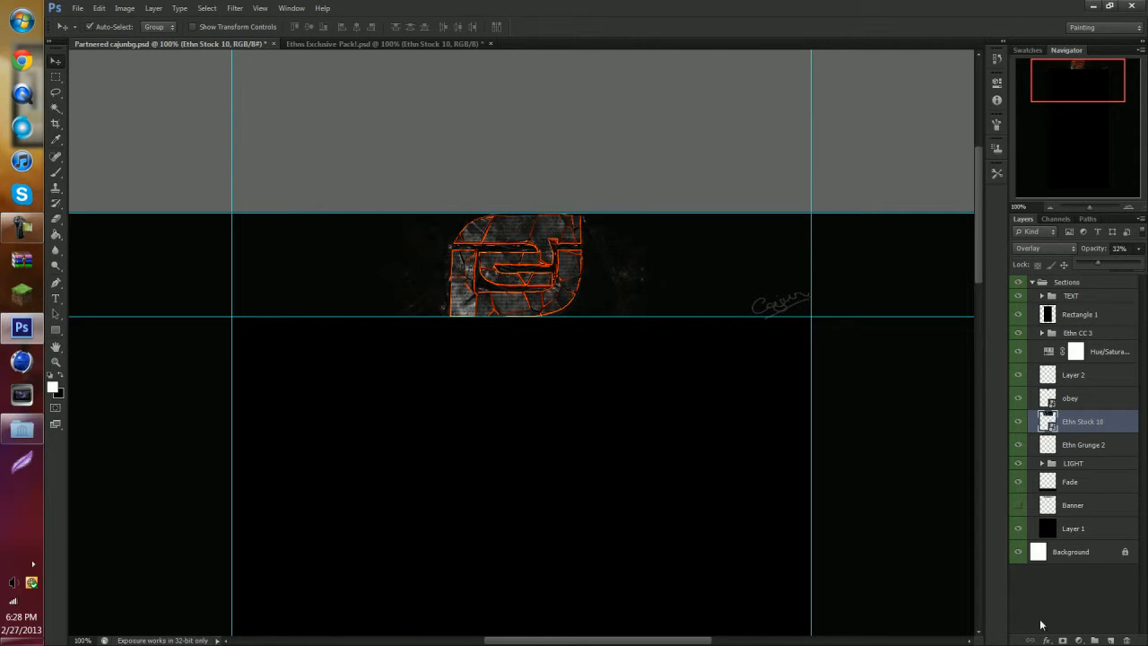
Step: Apply the Glowing Edges filter to the obey copy and lower its opacity
{"action": "left_click", "coordinate": [234, 8]}
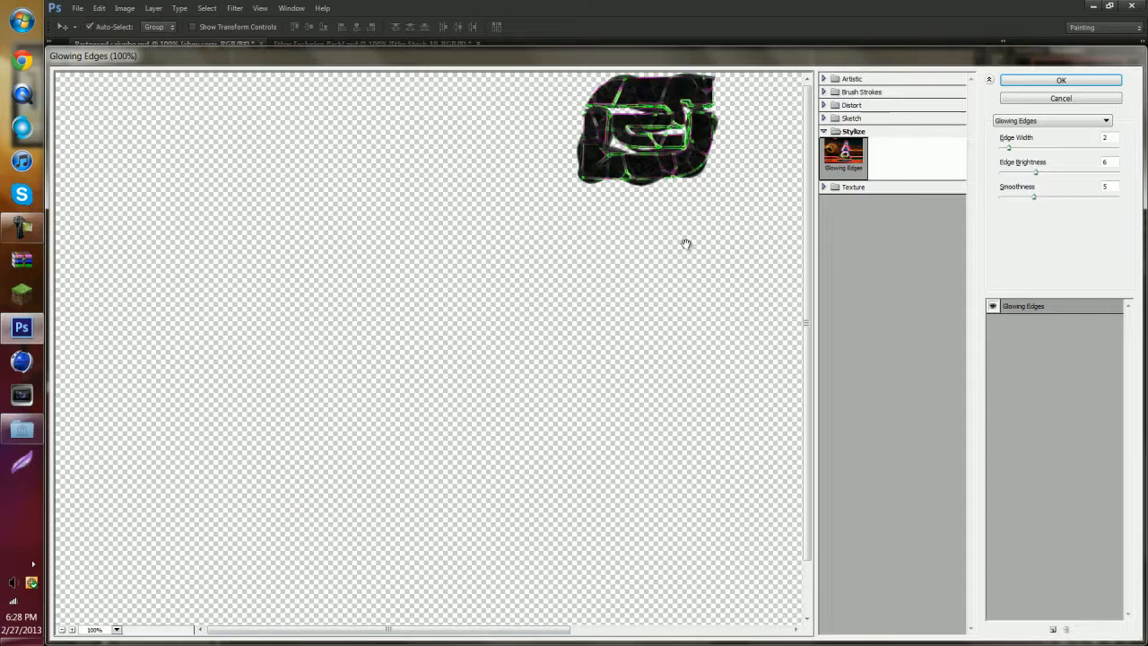
{"action": "left_click", "coordinate": [1061, 79]}
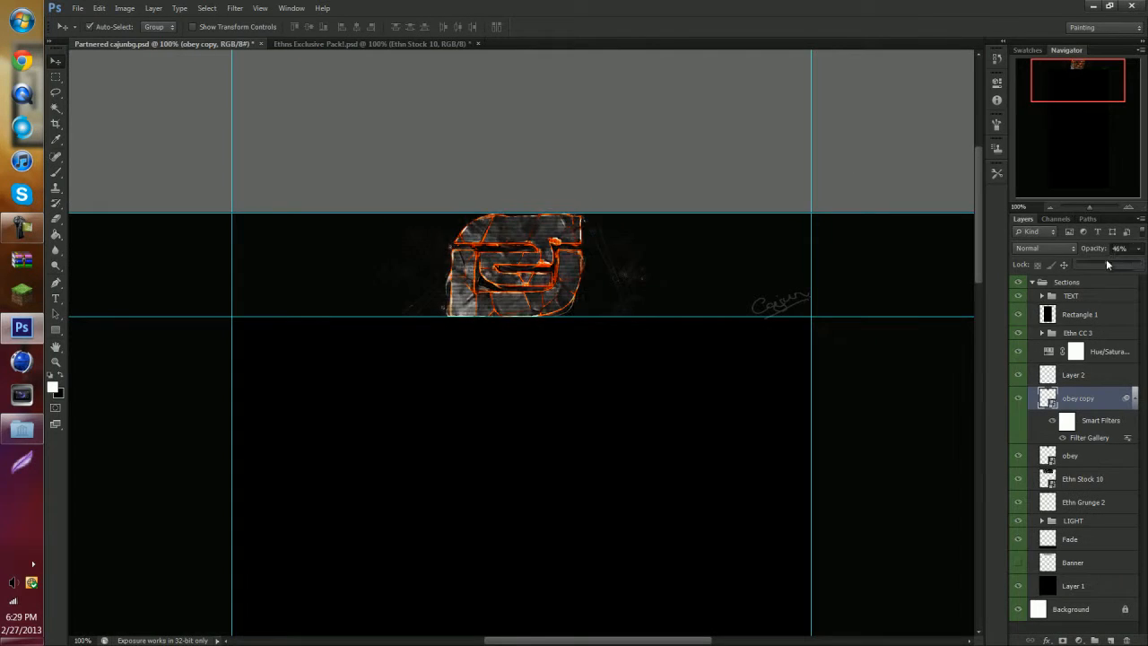
{"action": "left_click", "coordinate": [368, 43]}
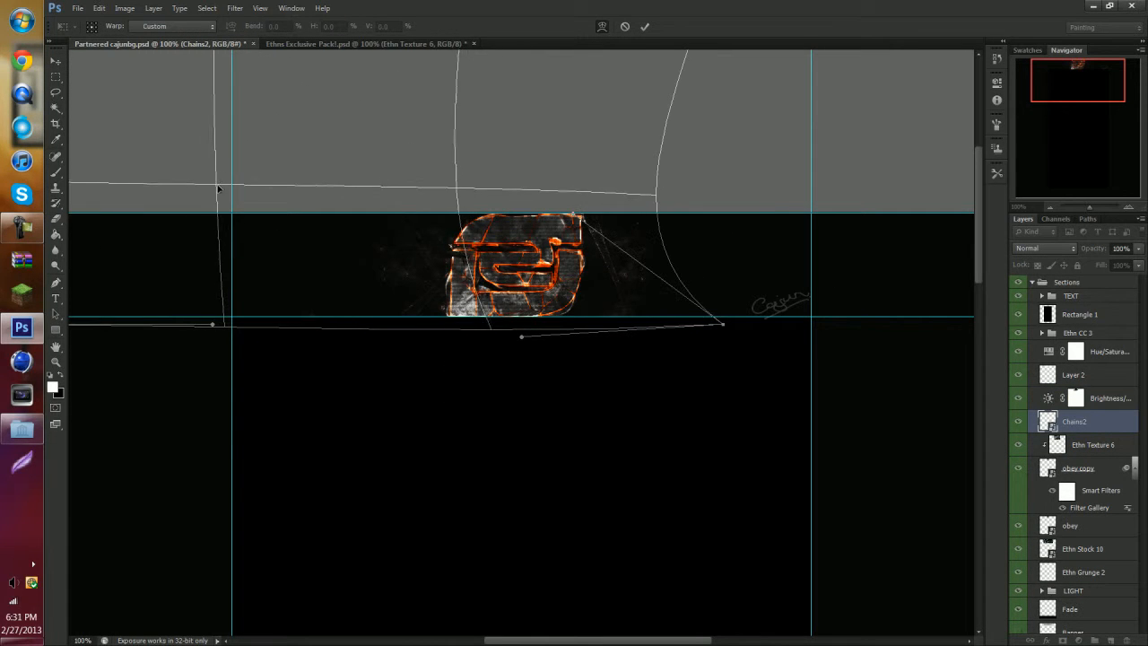
Step: Commit the Chains2 warp and set the obey copy's Pattern Overlay opacity
{"action": "left_click", "coordinate": [644, 26]}
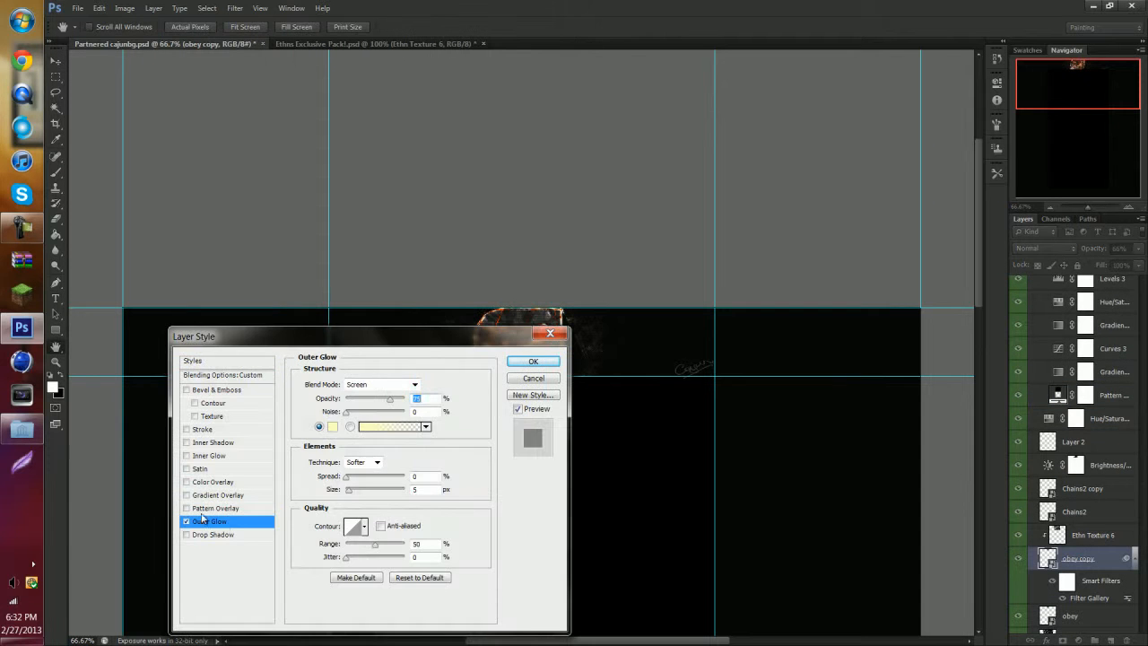
{"action": "left_click", "coordinate": [216, 508]}
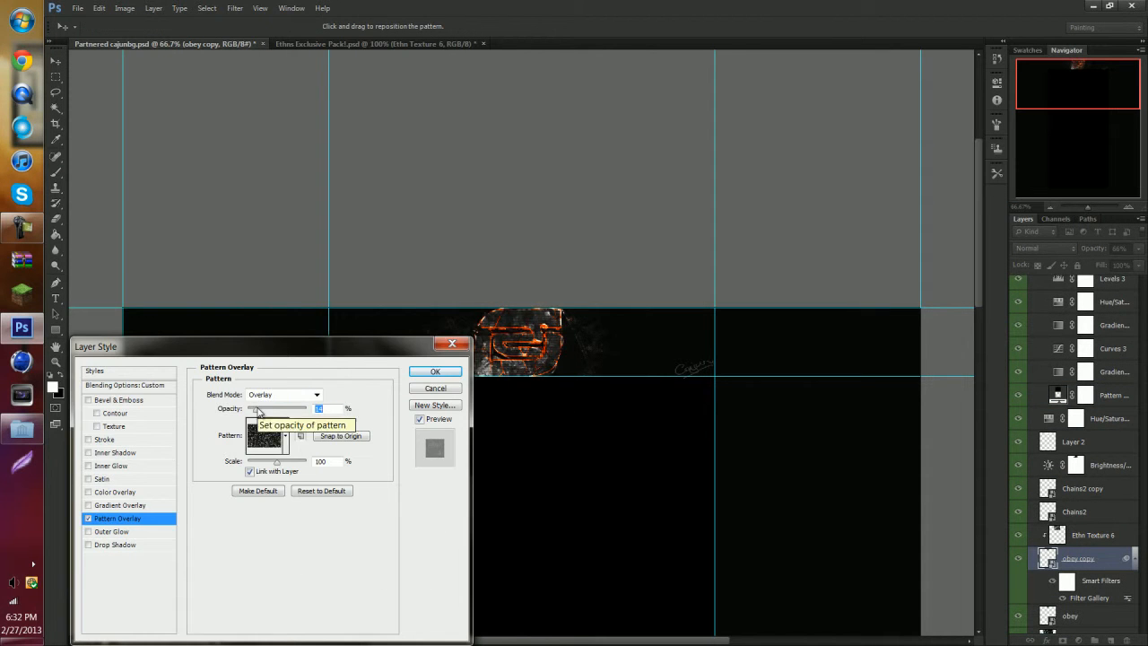
{"action": "left_click", "coordinate": [435, 371]}
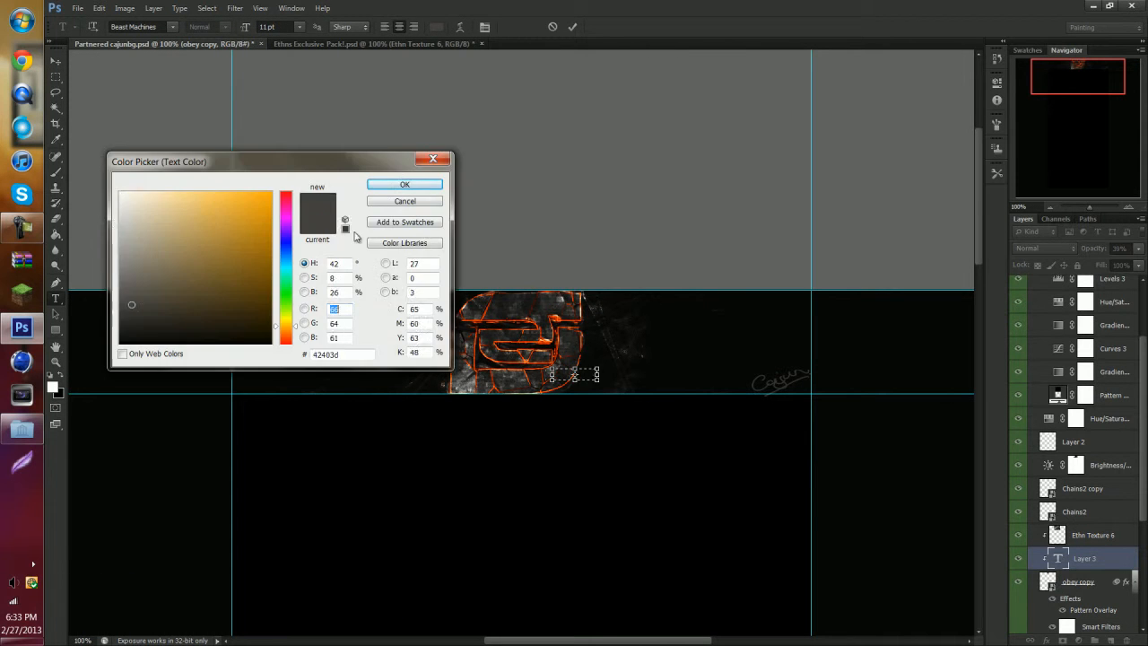
Step: Confirm the dark grey text colour and delete the leftover flare group
{"action": "left_click", "coordinate": [404, 183]}
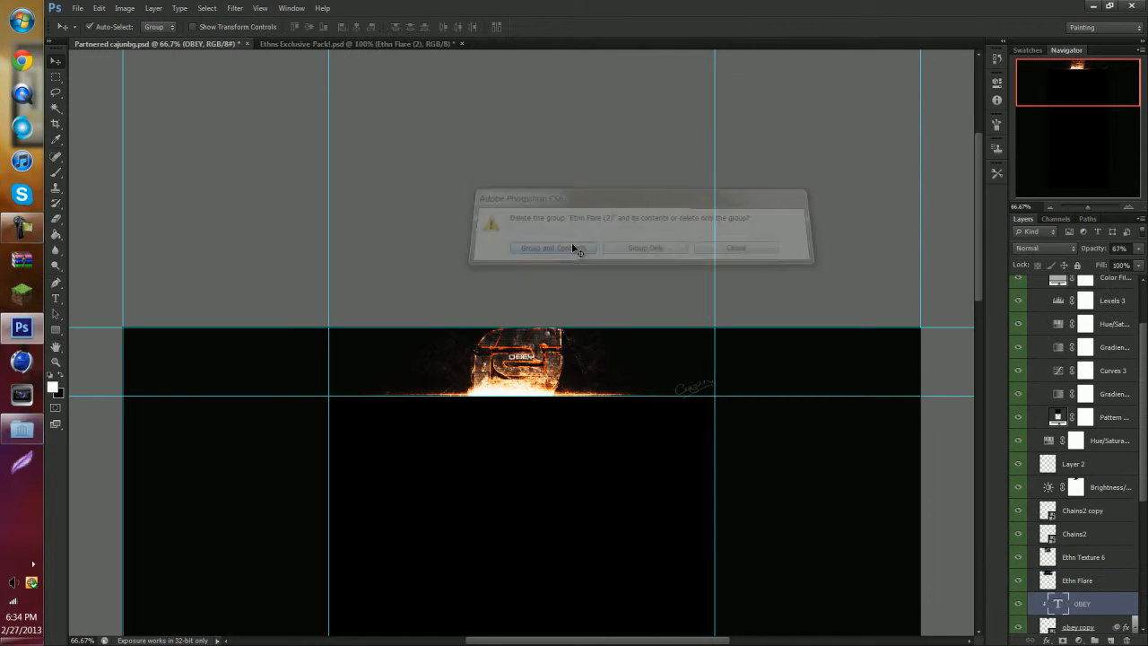
{"action": "left_click", "coordinate": [547, 248]}
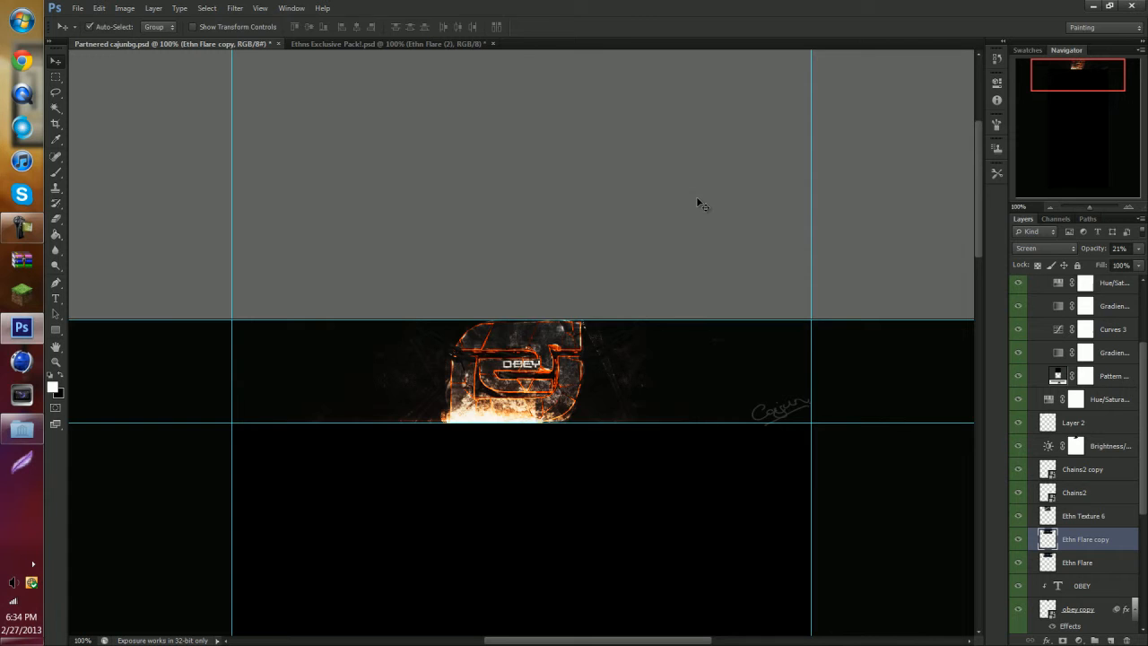